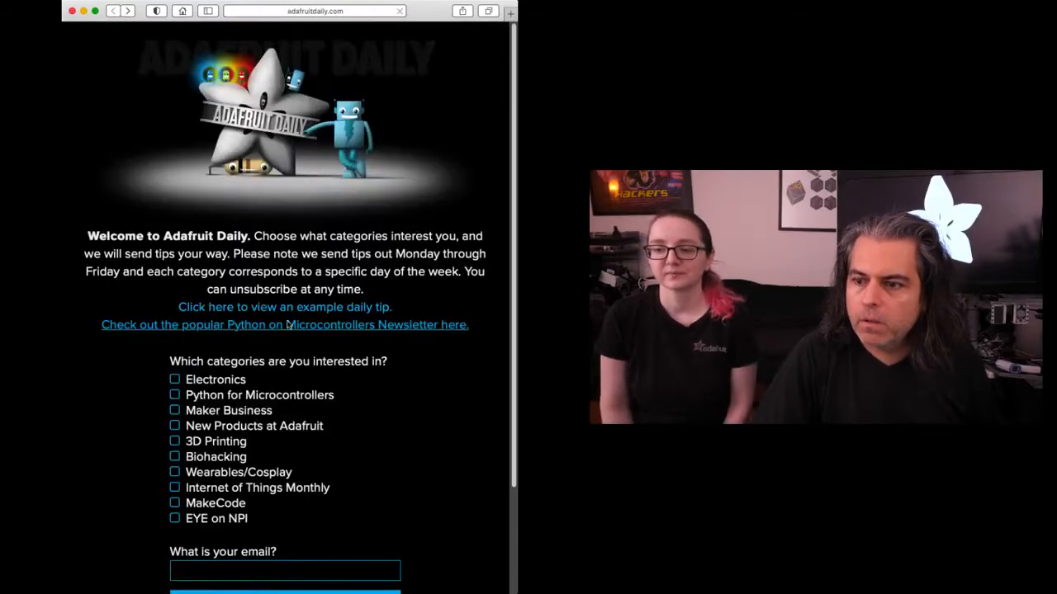
Open the newsletter archive and the April 27, 2021 Python on Microcontrollers issue
{"action": "left_click", "coordinate": [284, 323]}
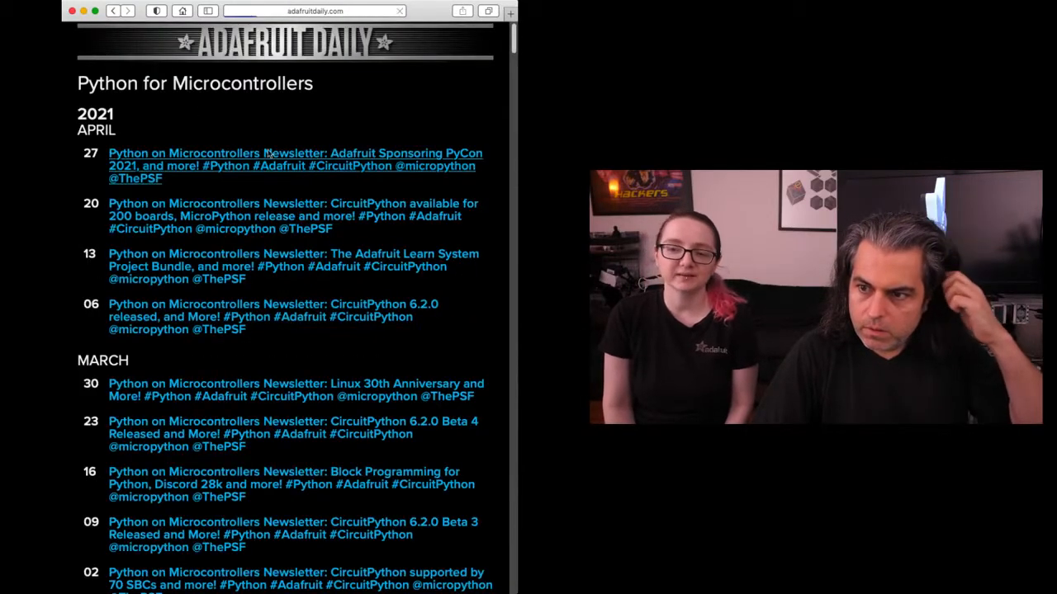
{"action": "left_click", "coordinate": [294, 165]}
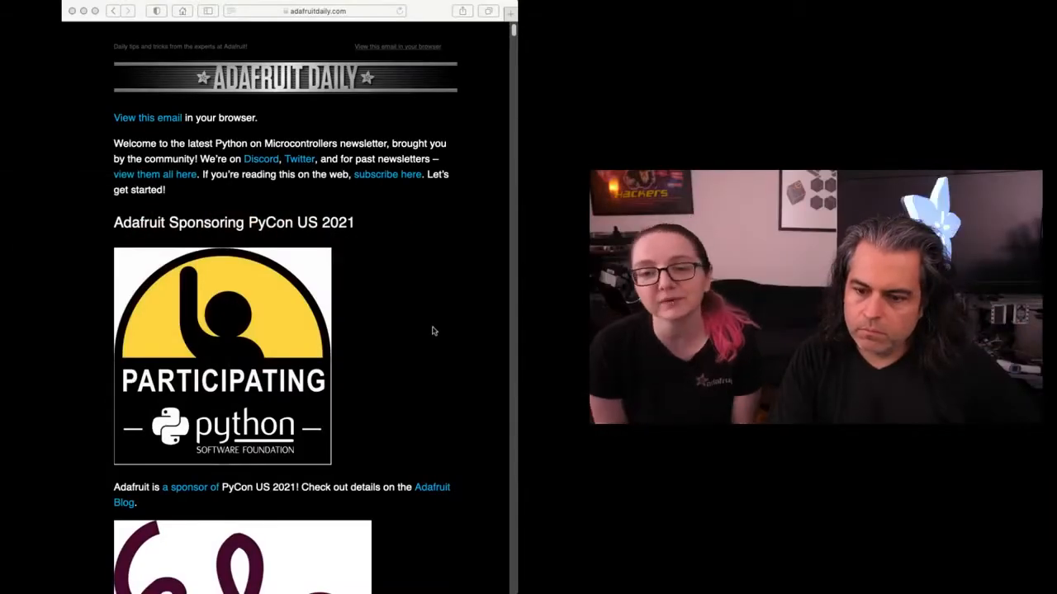
Scroll from the PyCon US 2021 sponsorship section down to the Mu 1.0 beta 4 release
{"action": "scroll", "scroll_direction": "down", "scroll_amount": 3}
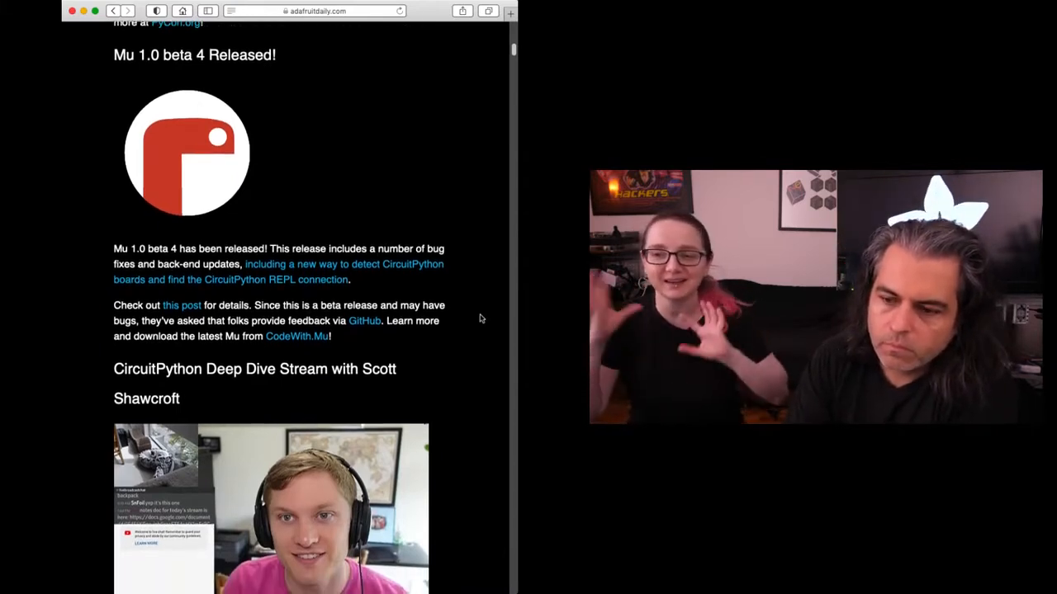
Scroll past the CircuitPython Deep Dive stream to the Circuit Playground intervalometer and PicoTouch PCB items
{"action": "scroll", "scroll_direction": "down", "scroll_amount": 3}
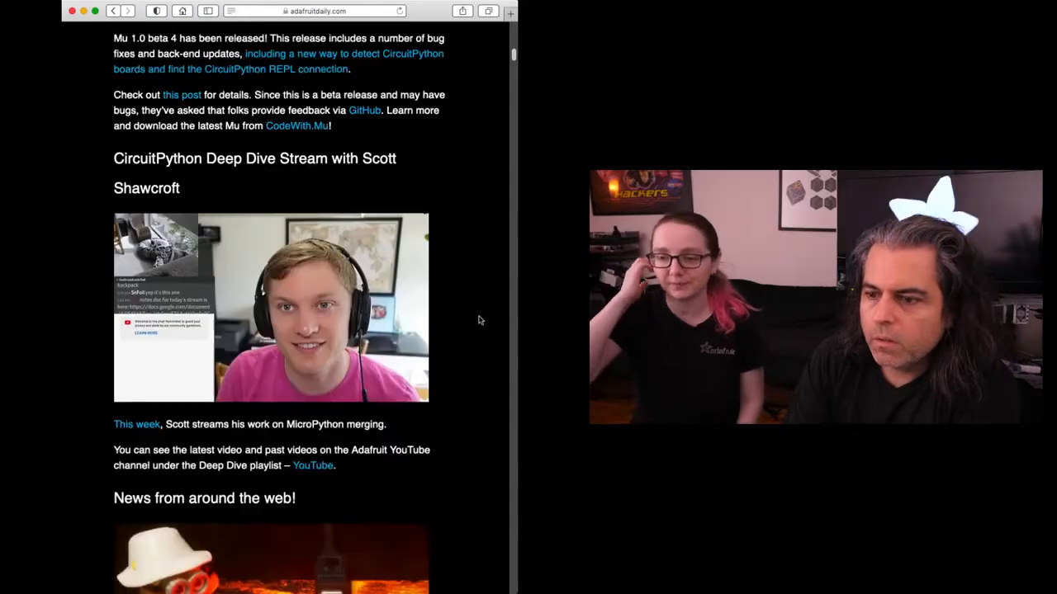
{"action": "scroll", "scroll_direction": "down", "scroll_amount": 3}
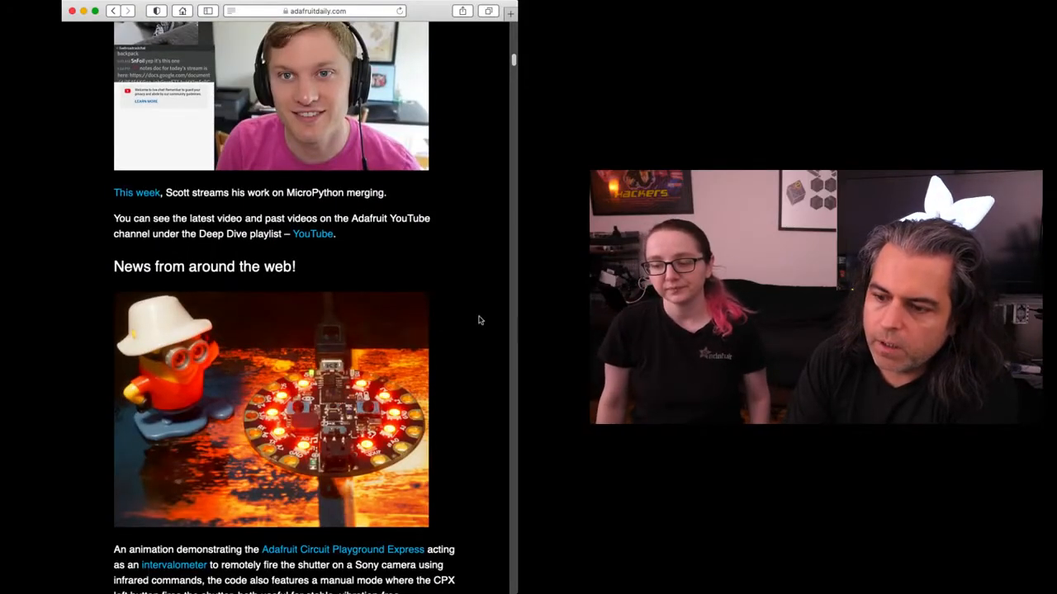
{"action": "scroll", "scroll_direction": "down", "scroll_amount": 3}
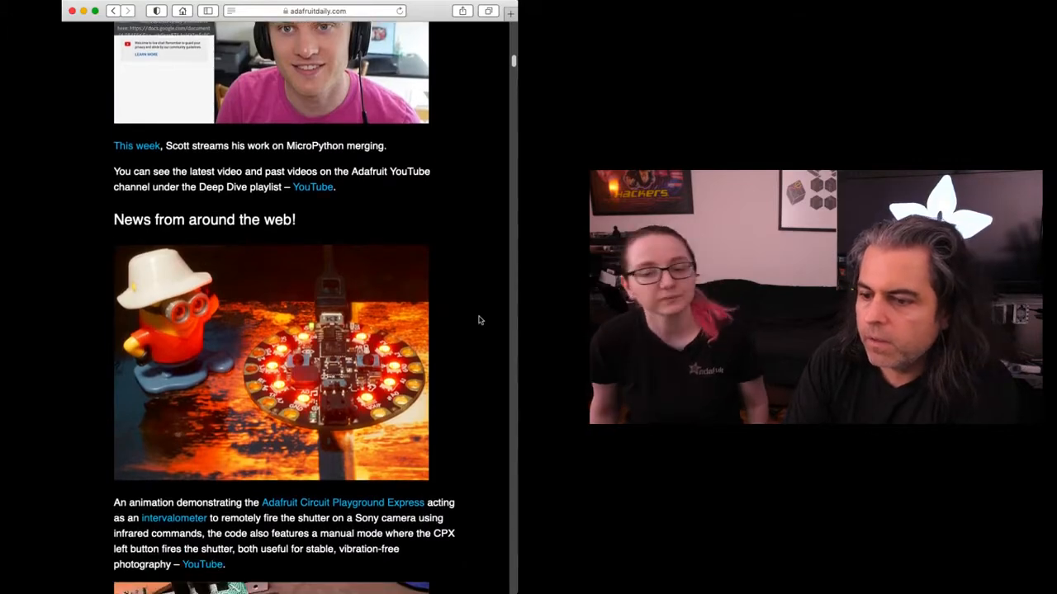
{"action": "scroll", "scroll_direction": "down", "scroll_amount": 3}
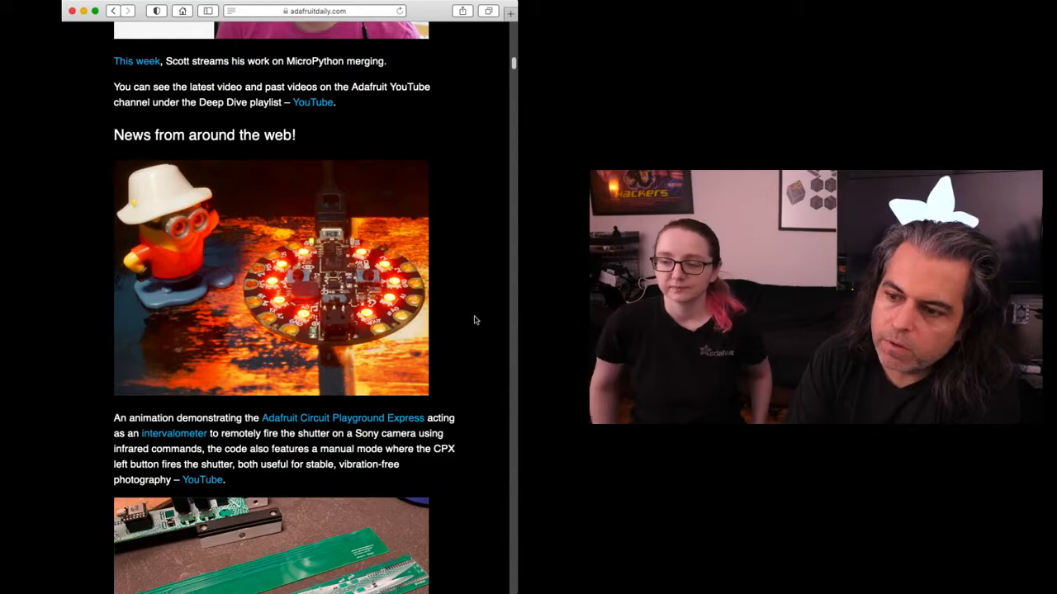
{"action": "scroll", "scroll_direction": "down", "scroll_amount": 3}
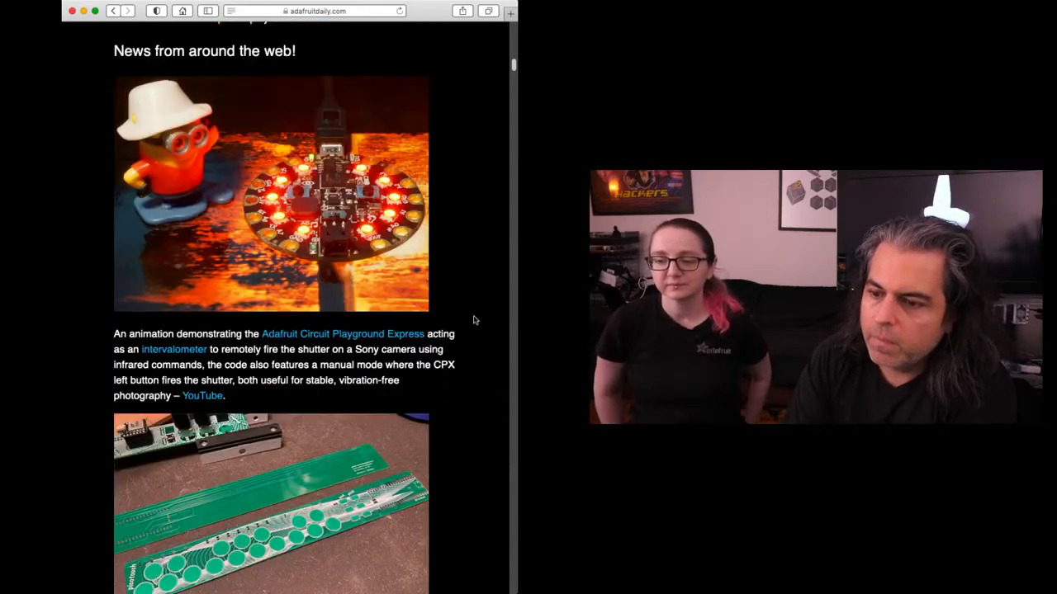
{"action": "scroll", "scroll_direction": "down", "scroll_amount": 3}
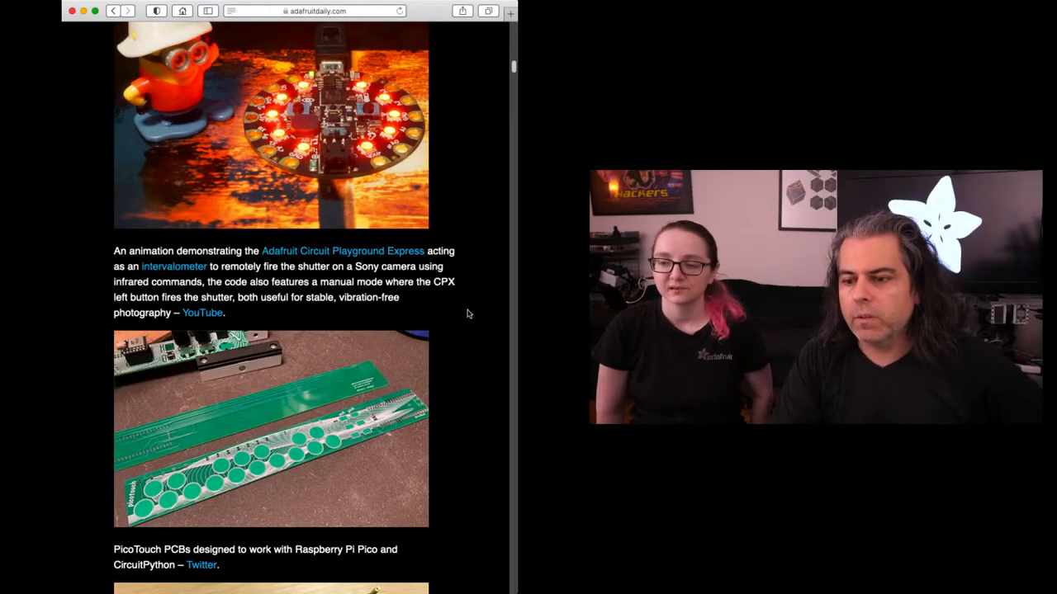
Scroll through the Gherkin PCB, KMK and Zoom Bluetooth keyboard items to the Paint-a-Nator 9001
{"action": "scroll", "scroll_direction": "down", "scroll_amount": 3}
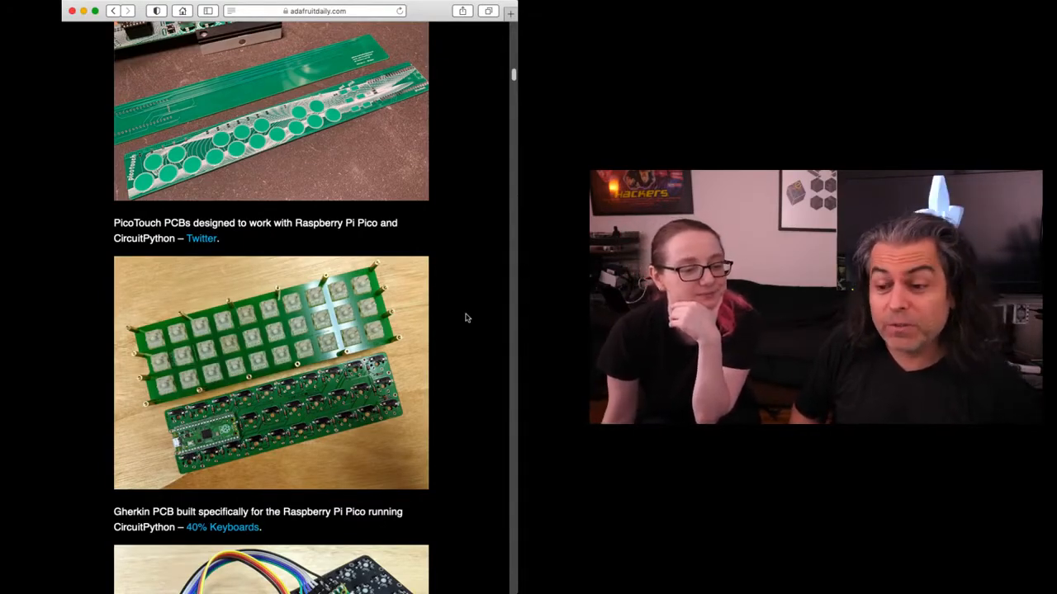
{"action": "scroll", "scroll_direction": "down", "scroll_amount": 3}
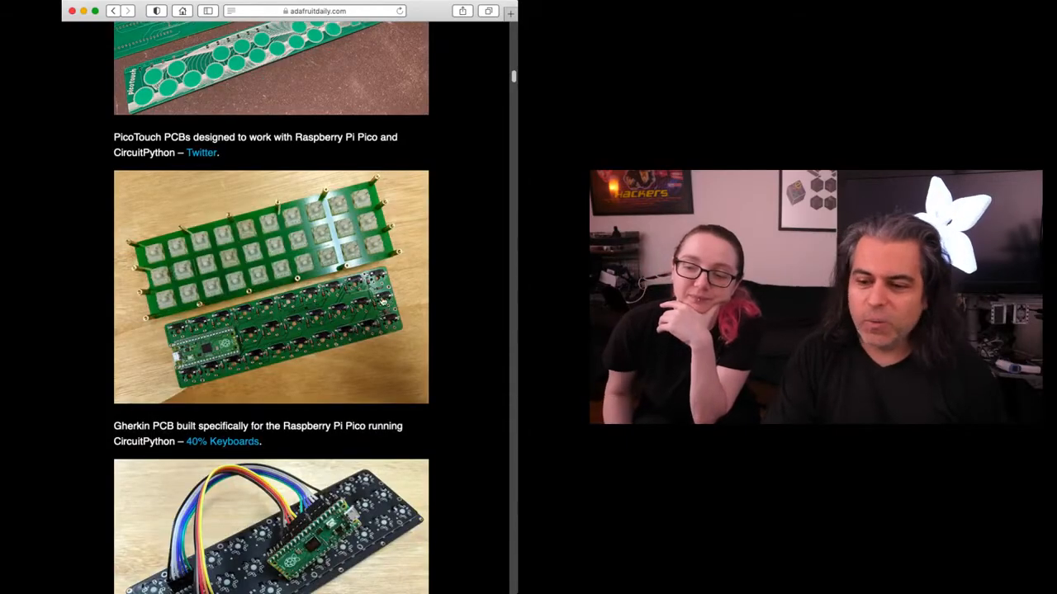
{"action": "scroll", "scroll_direction": "down", "scroll_amount": 3}
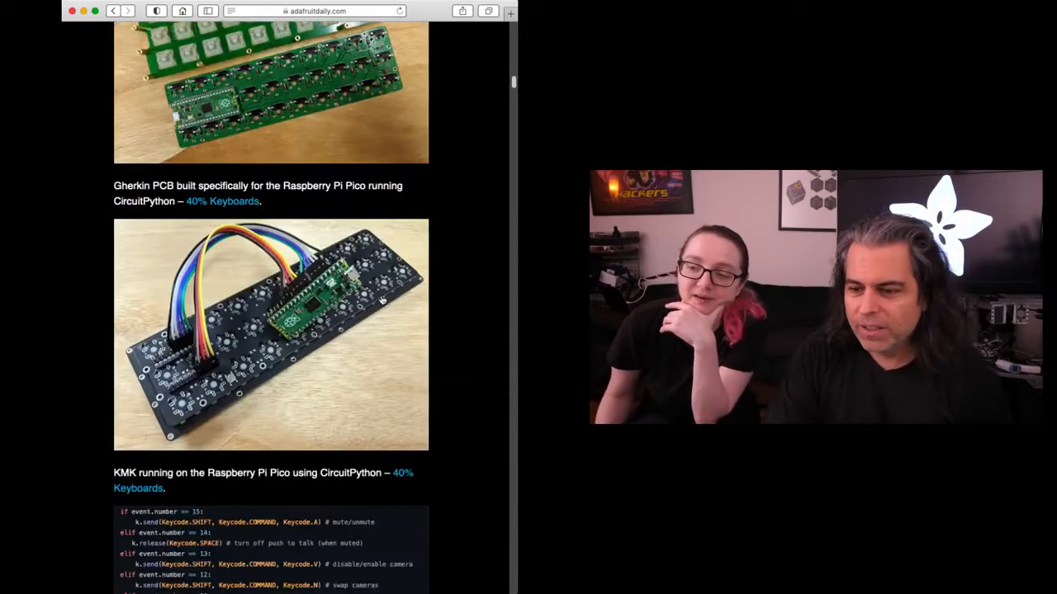
{"action": "scroll", "scroll_direction": "down", "scroll_amount": 3}
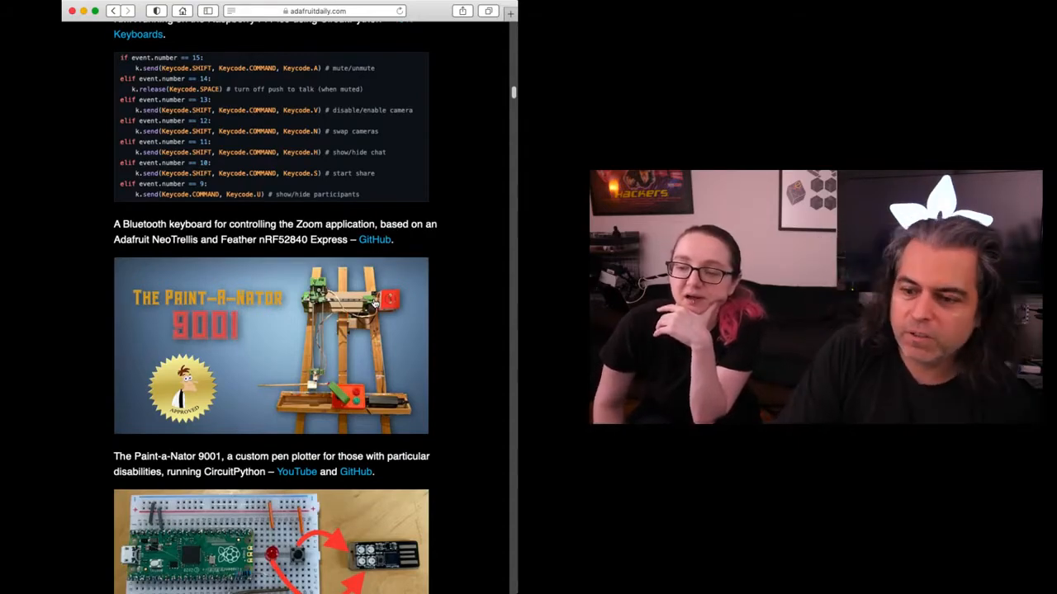
Scroll past the Mouse Shake NeoTrinkey and Black Panther smart display to the SMARS-mini-XL robot
{"action": "scroll", "scroll_direction": "down", "scroll_amount": 3}
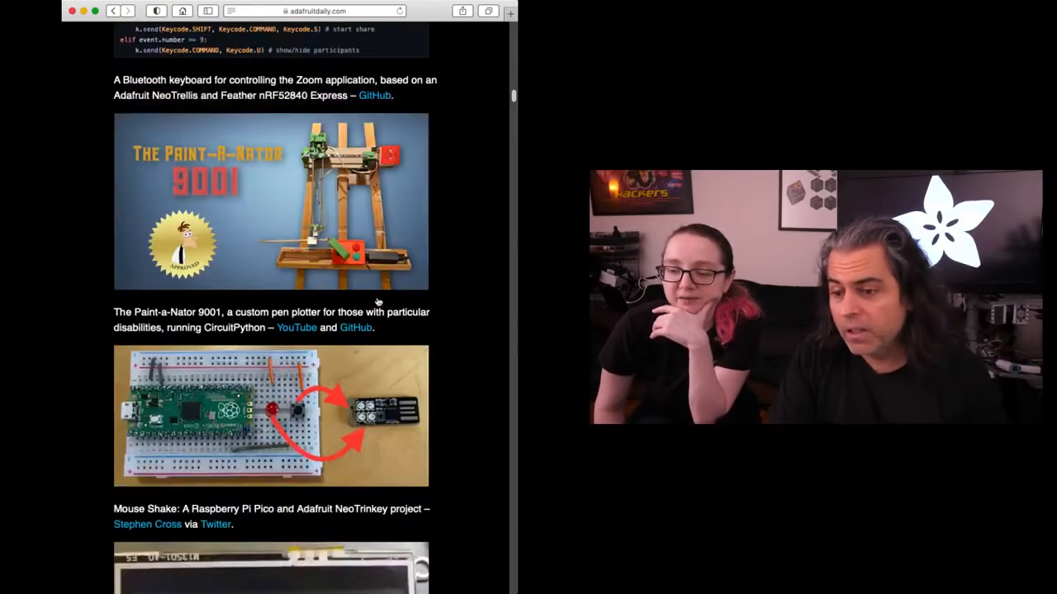
{"action": "scroll", "scroll_direction": "down", "scroll_amount": 3}
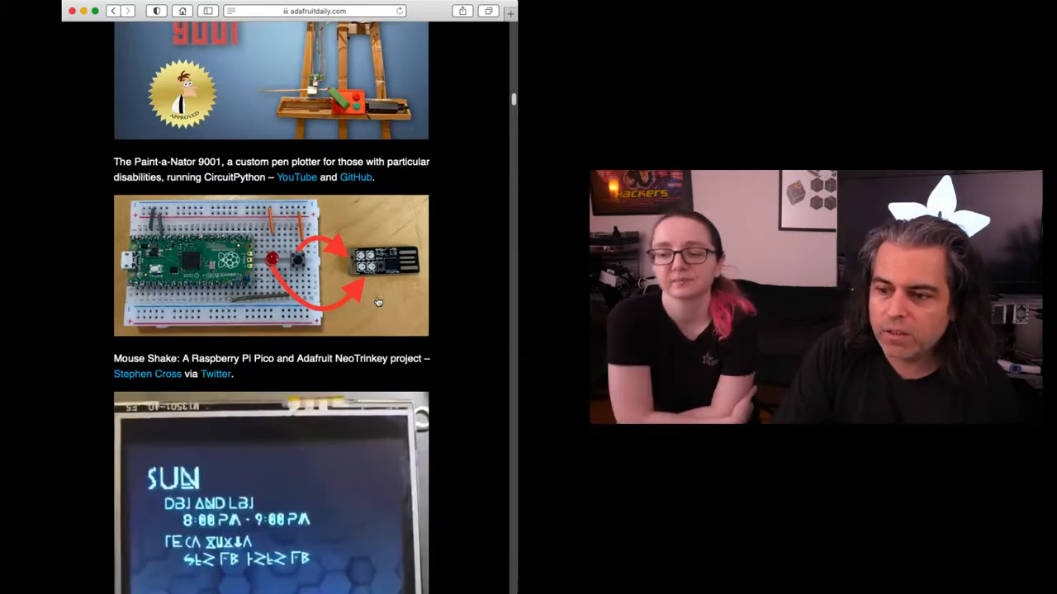
{"action": "scroll", "scroll_direction": "down", "scroll_amount": 3}
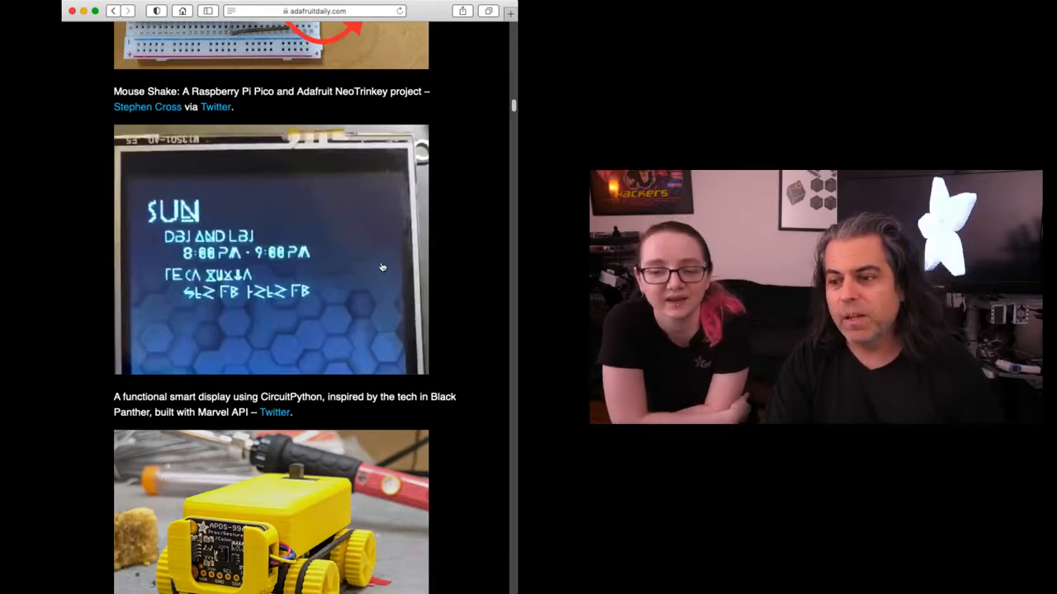
{"action": "mouse_move", "coordinate": [386, 267]}
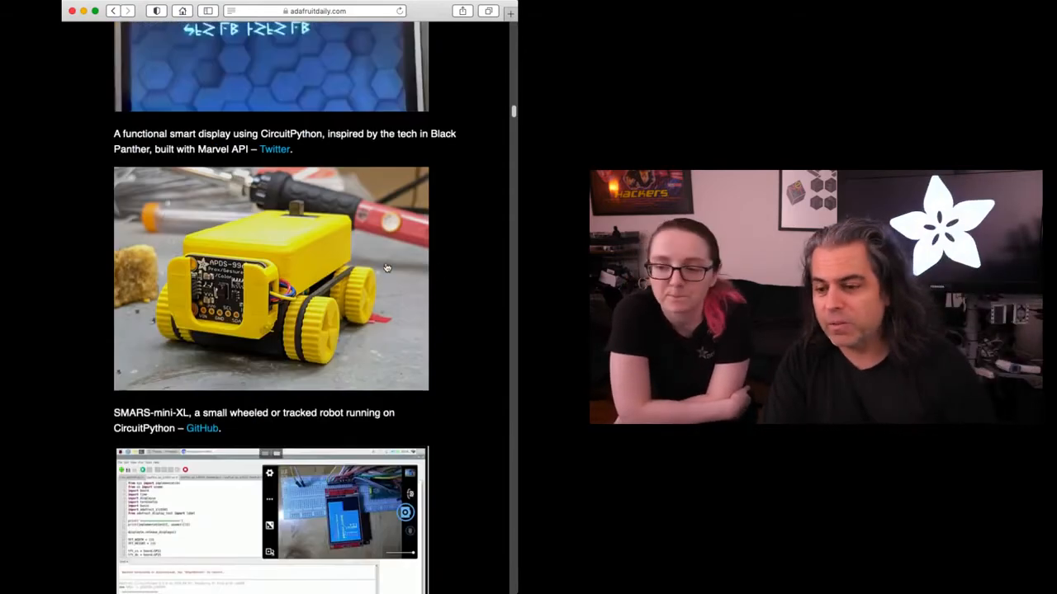
Scroll through the Pico keypad, music and u2if items, then return to the PyCon US 2021 section at the top
{"action": "scroll", "scroll_direction": "down", "scroll_amount": 3}
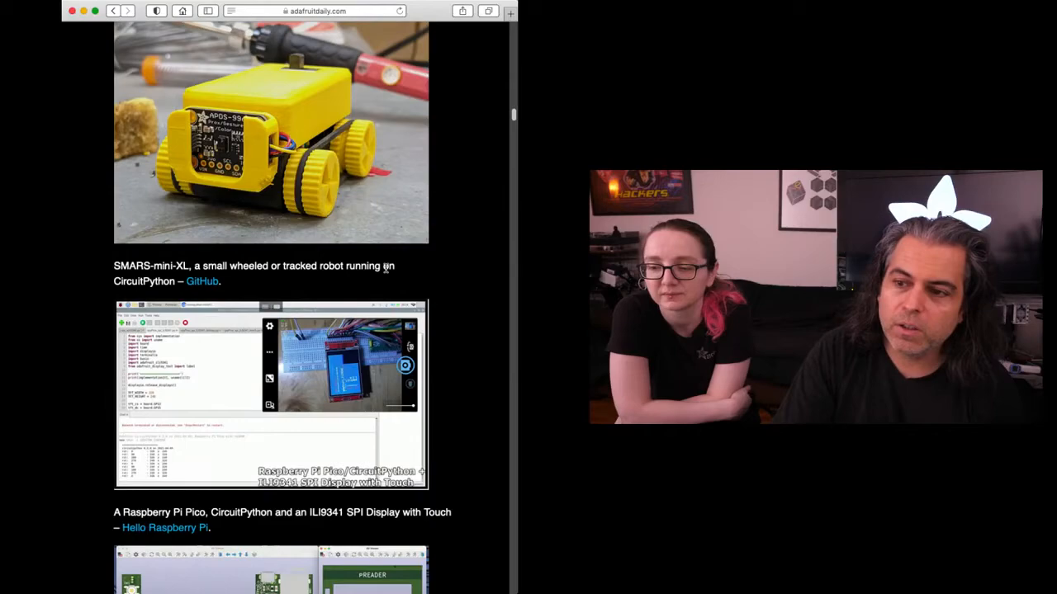
{"action": "scroll", "scroll_direction": "down", "scroll_amount": 3}
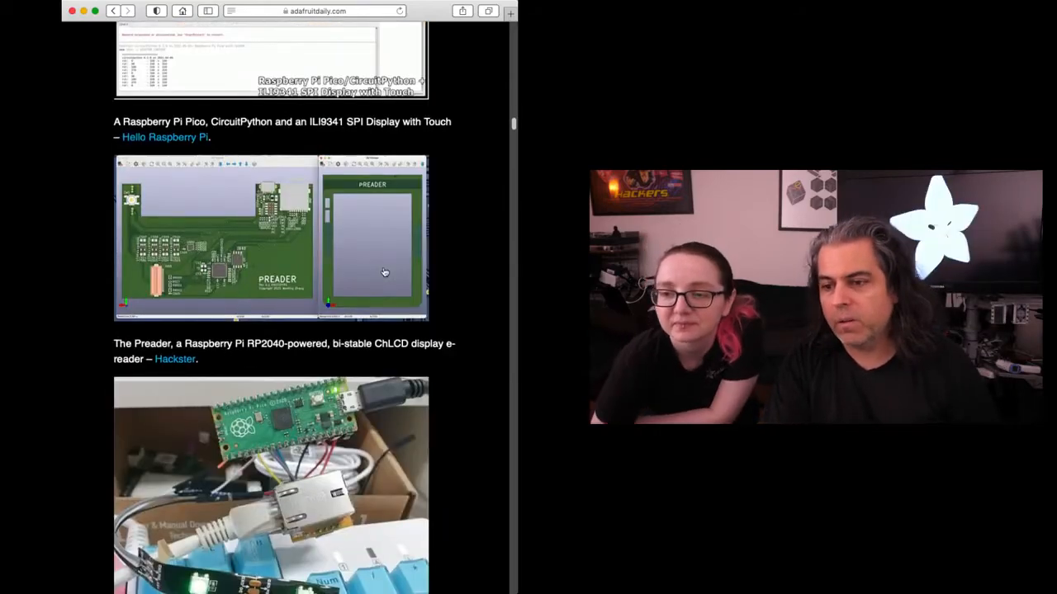
{"action": "scroll", "scroll_direction": "down", "scroll_amount": 3}
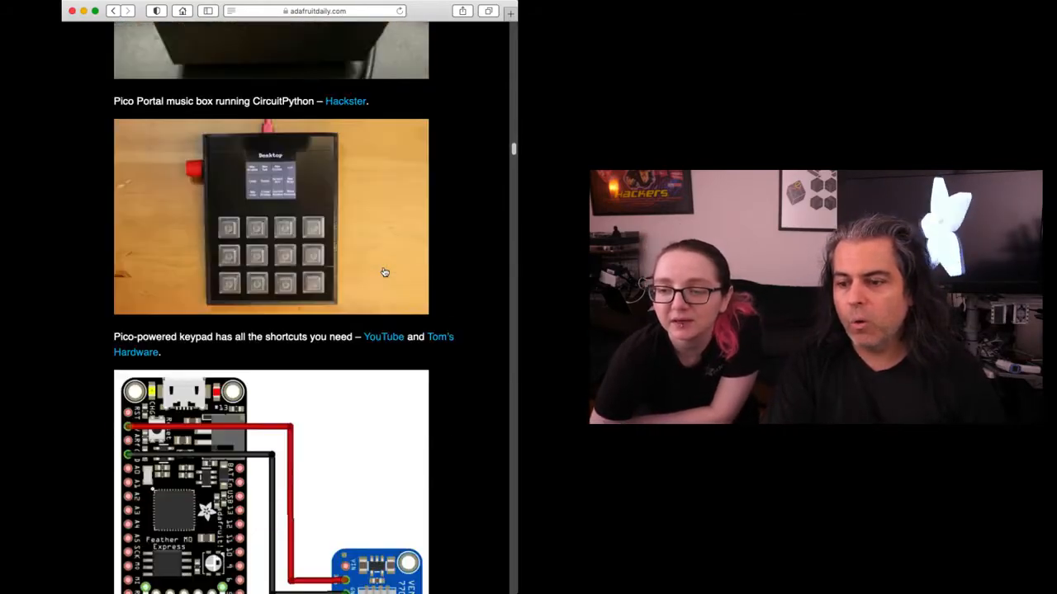
{"action": "scroll", "scroll_direction": "down", "scroll_amount": 3}
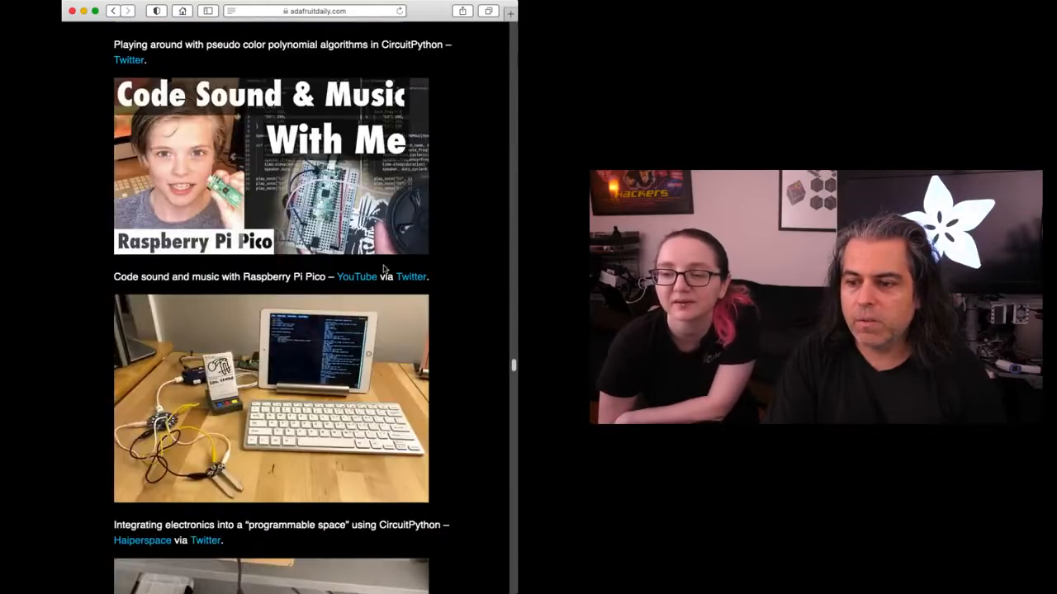
{"action": "scroll", "scroll_direction": "down", "scroll_amount": 3}
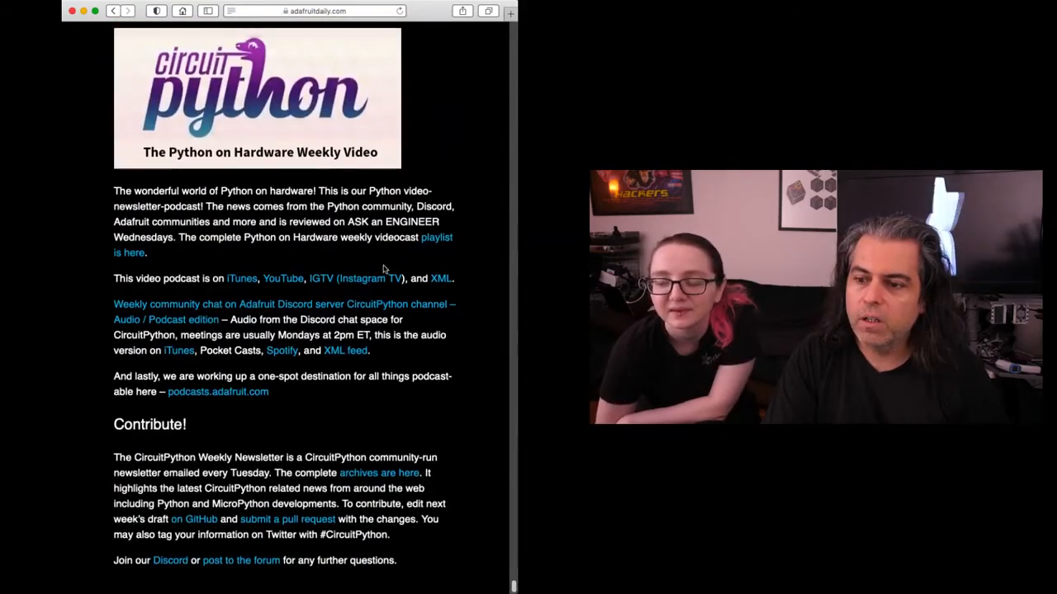
{"action": "scroll", "scroll_direction": "down", "scroll_amount": 3}
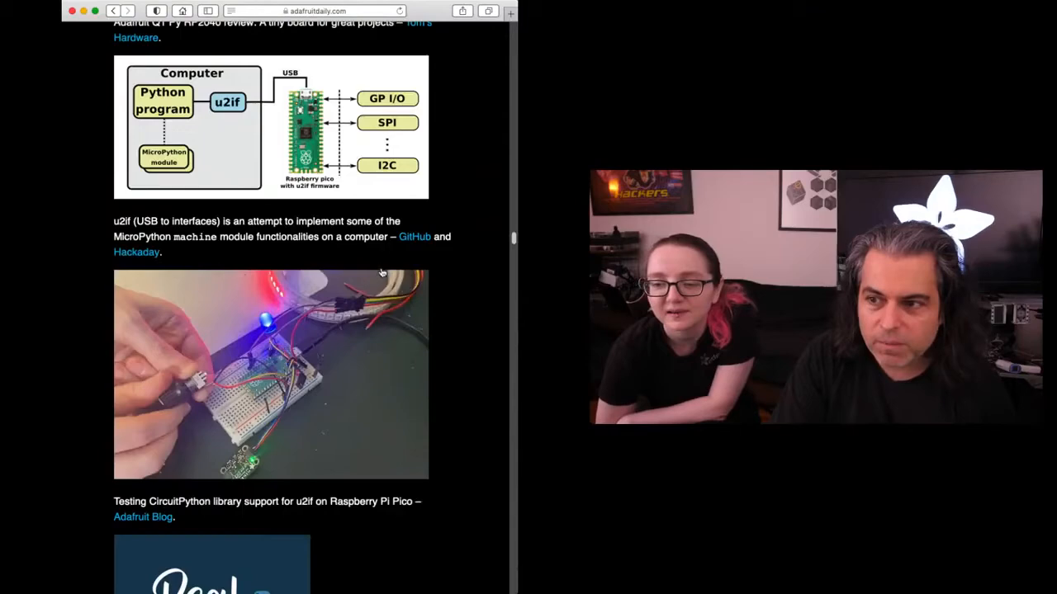
{"action": "scroll", "scroll_direction": "up", "scroll_amount": 3}
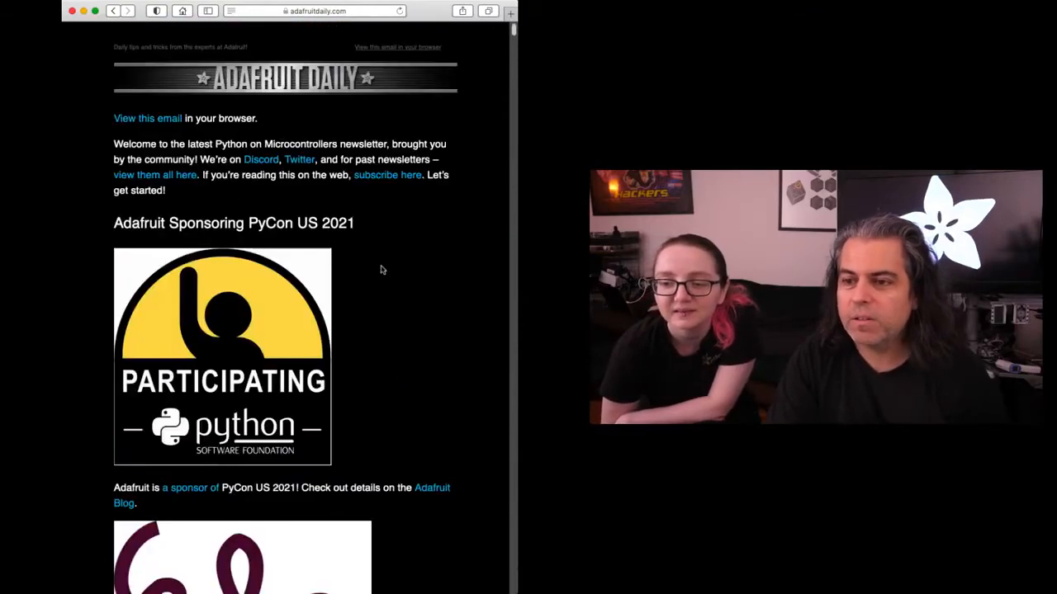